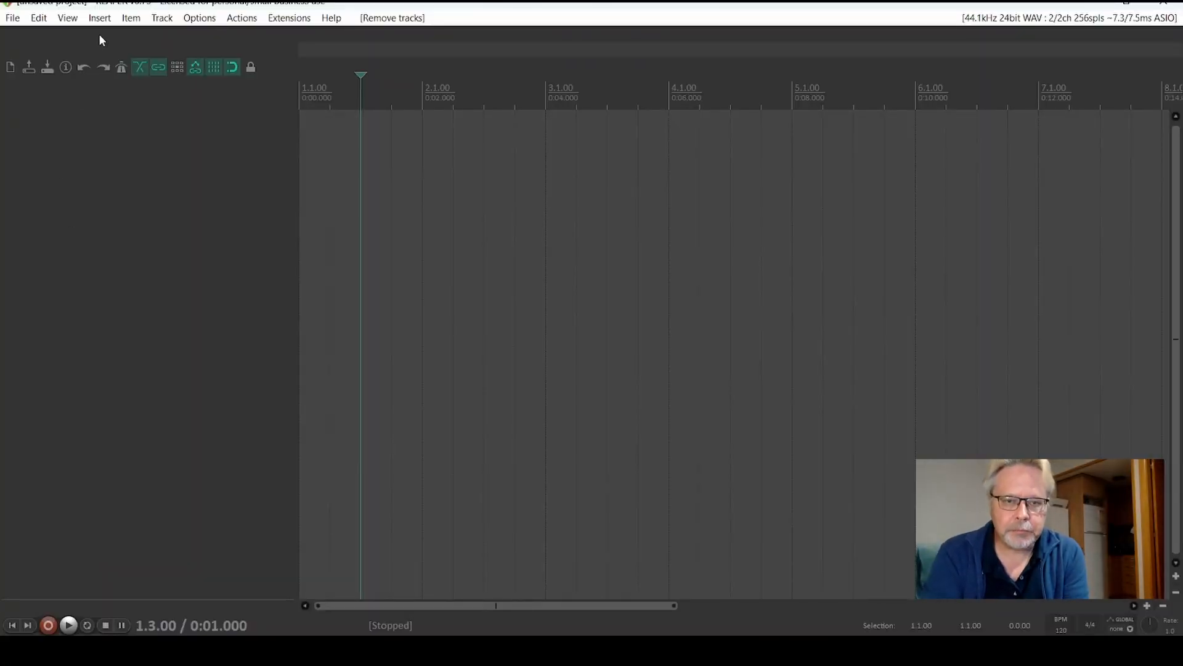
Step: Insert a virtual instrument on a new track and narrow the picker to IK Multimedia plugins
click(161, 18)
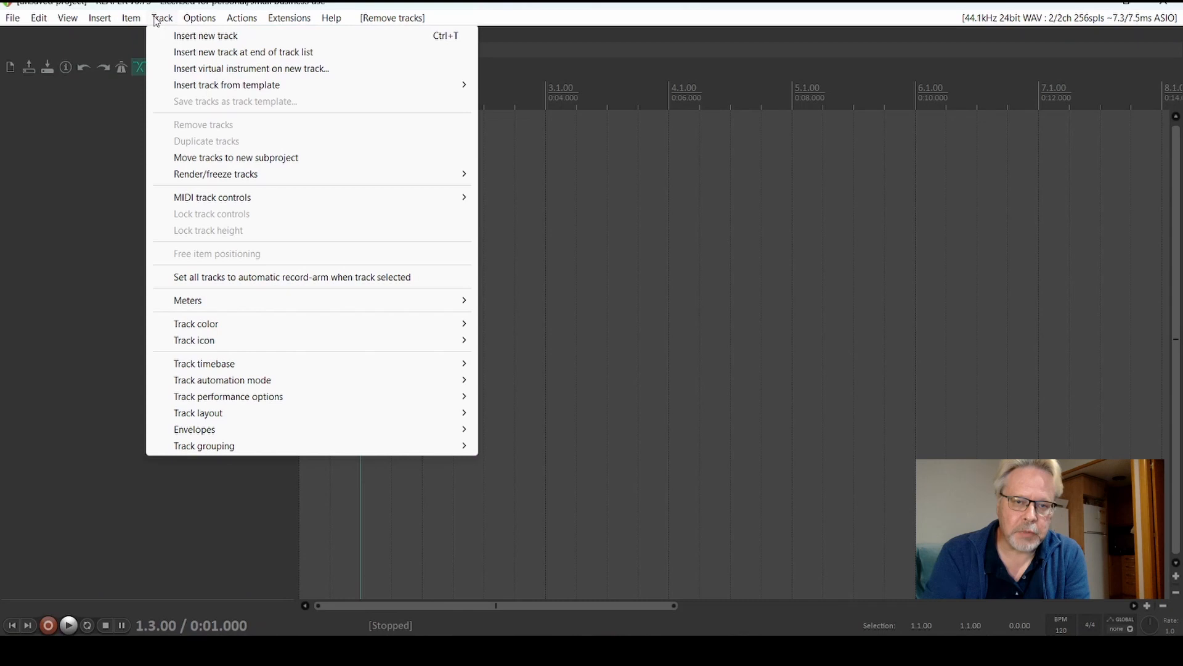
mouse_move(243, 52)
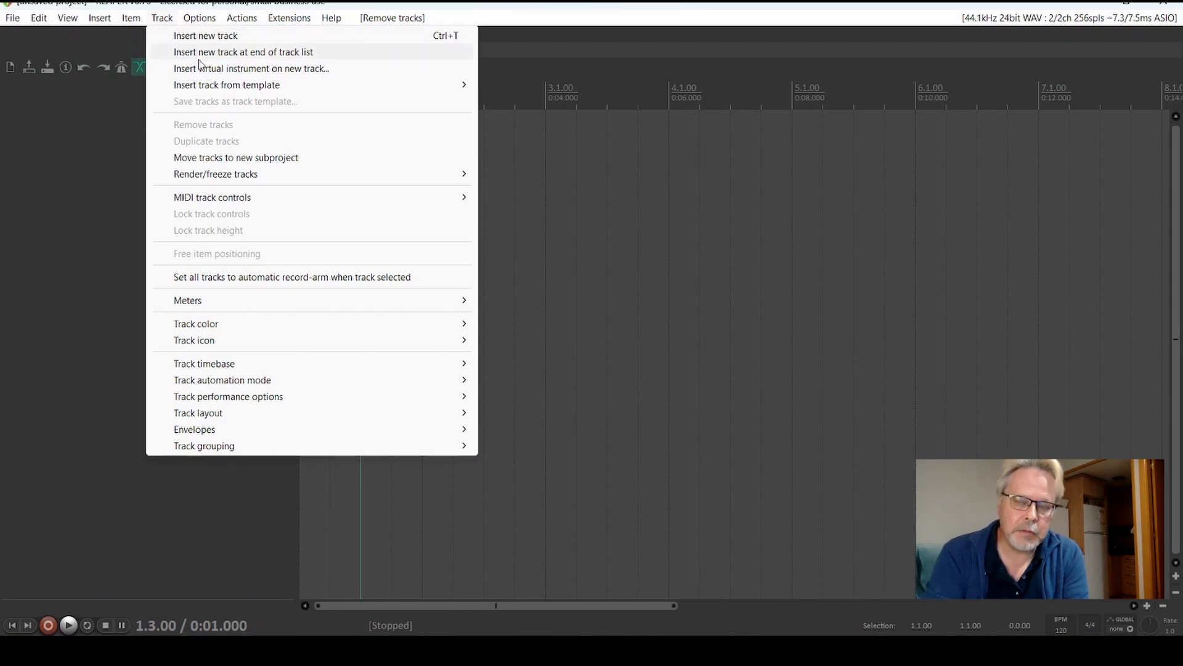
click(251, 68)
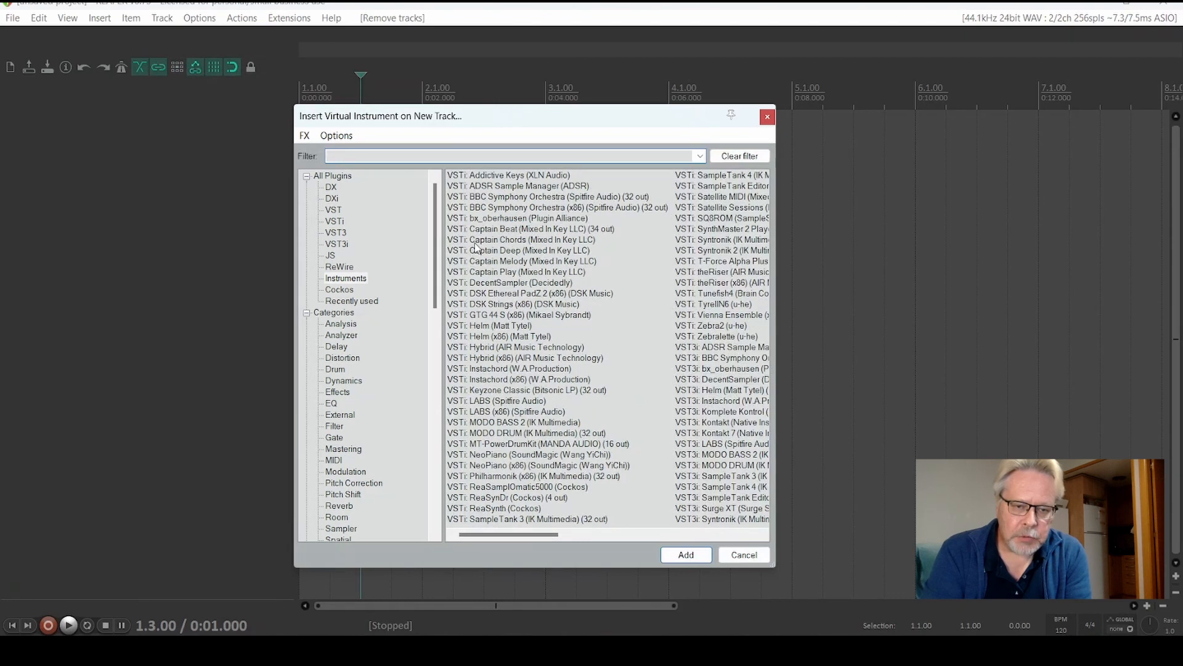
scroll(down, 3)
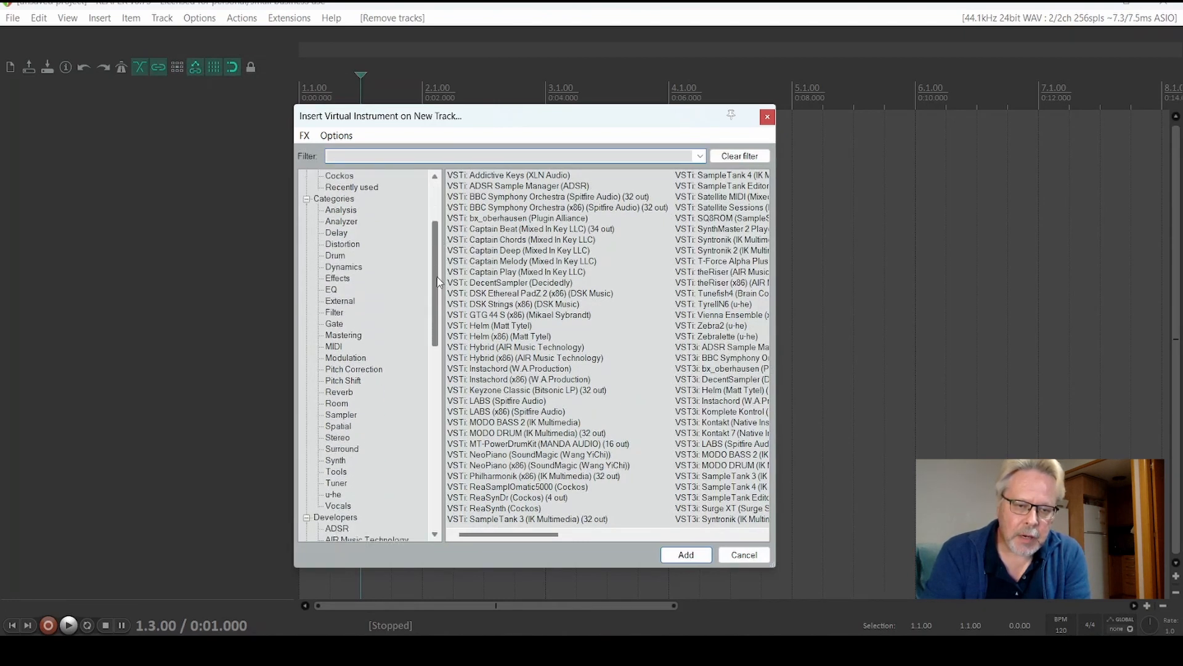
scroll(down, 3)
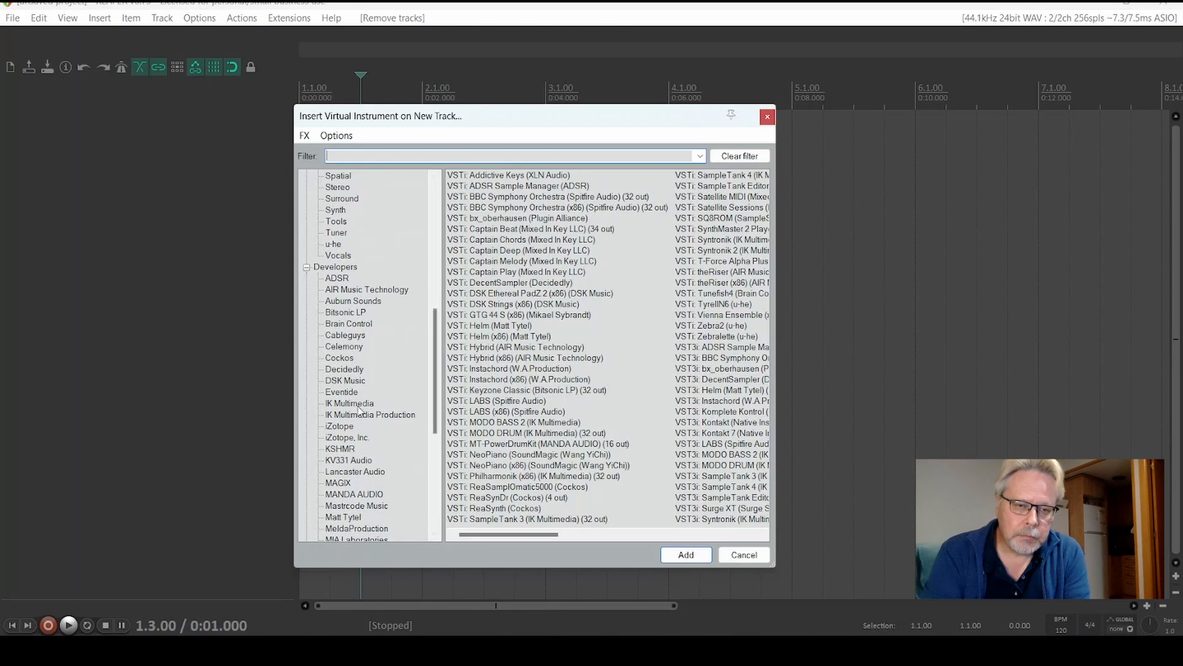
click(349, 402)
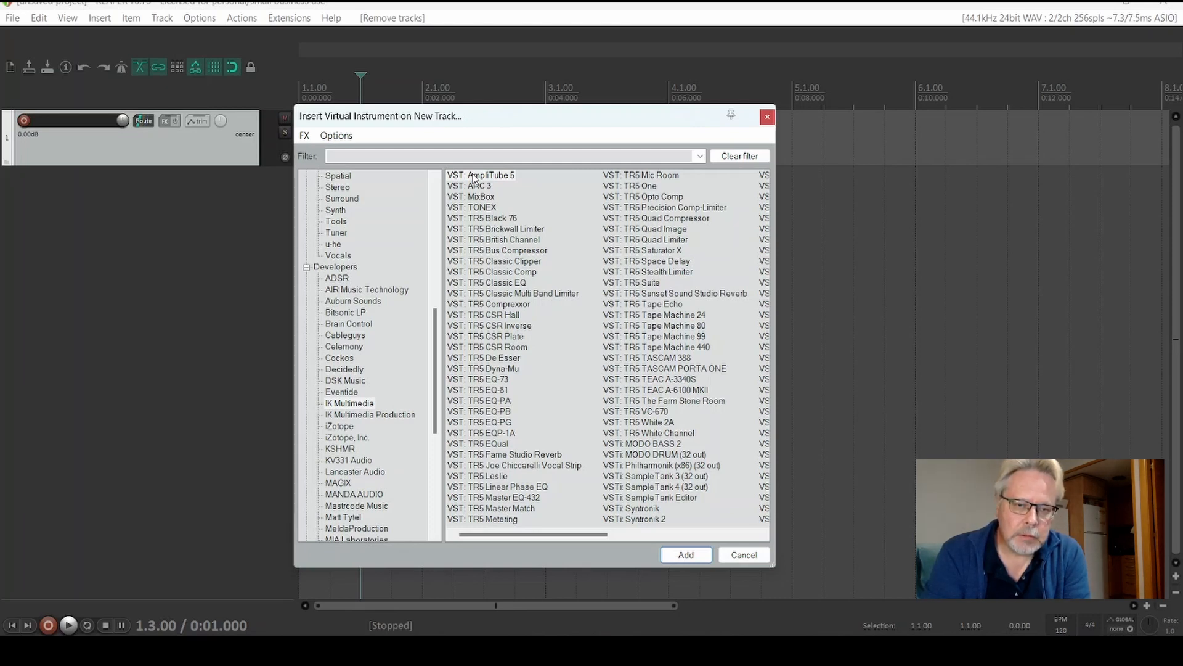
Step: Load AmpliTube 5, place a Wah pedal before the amp in its chain and show the pedal
click(684, 553)
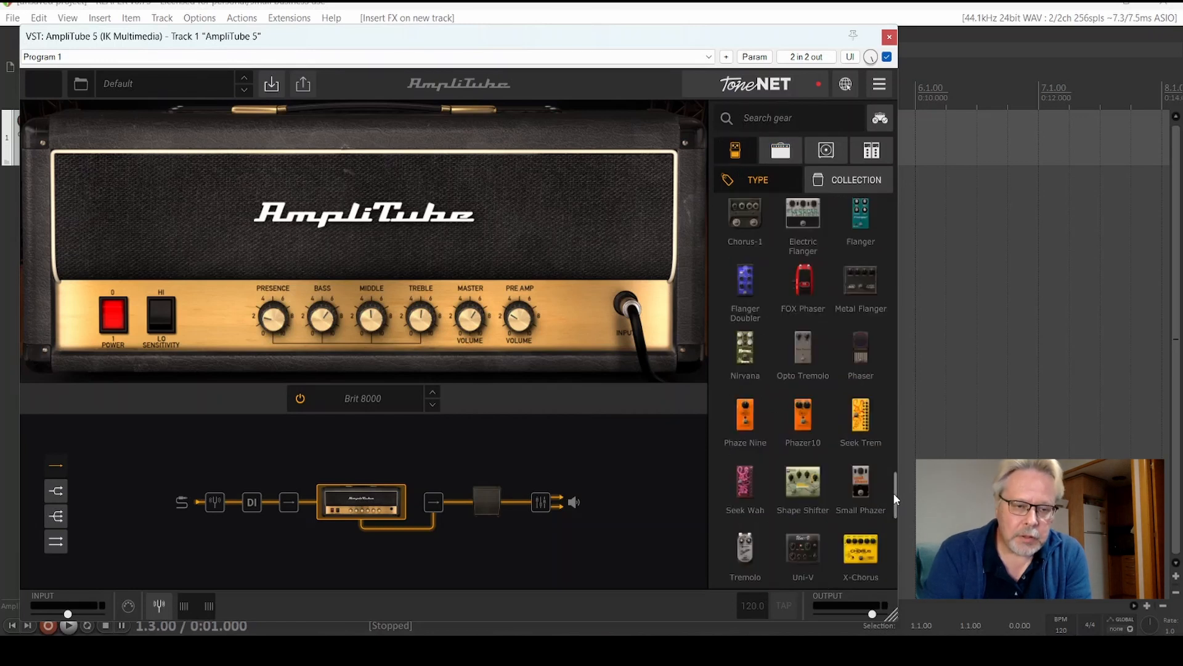
scroll(down, 3)
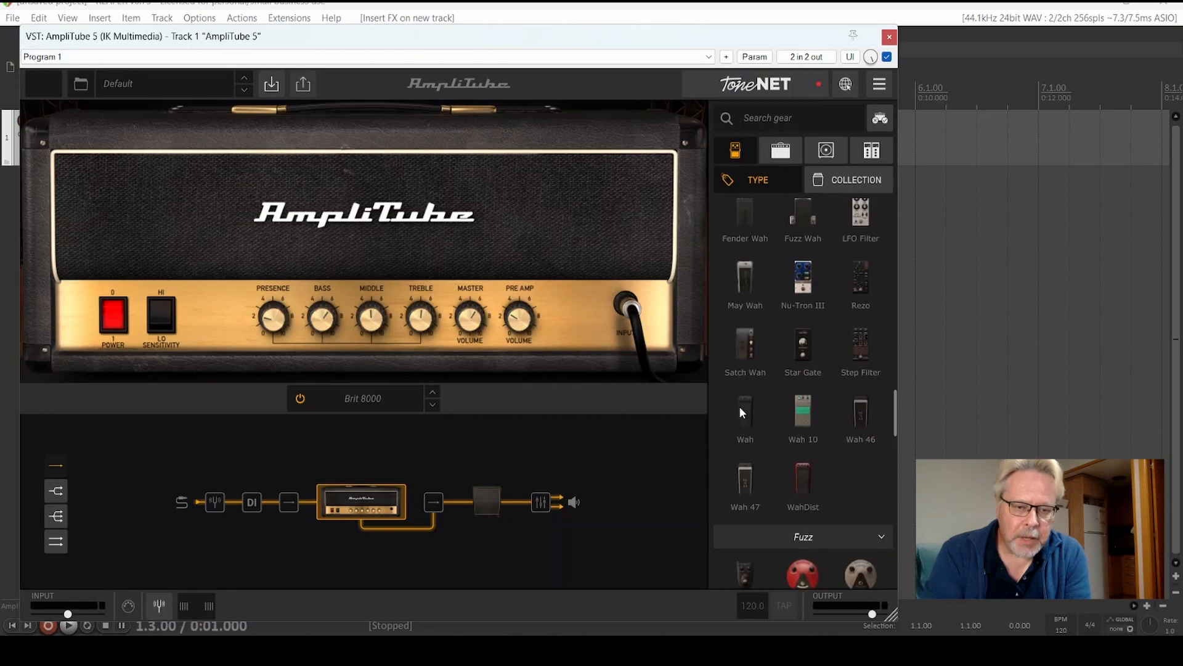
click(745, 413)
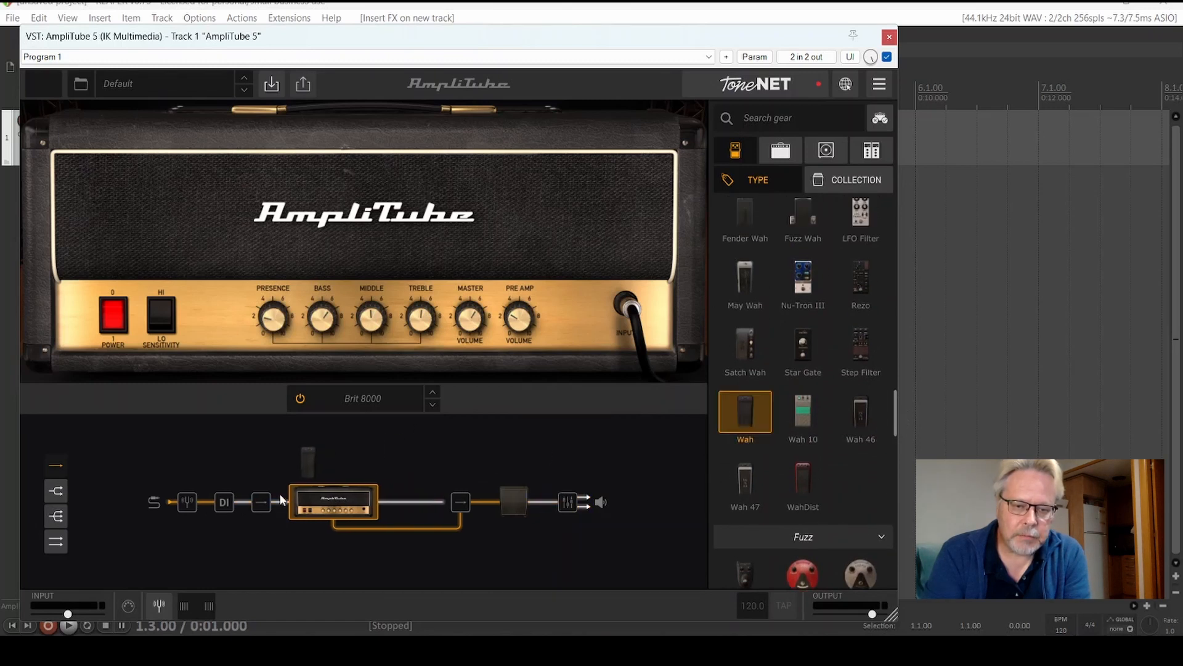
drag(334, 502, 388, 502)
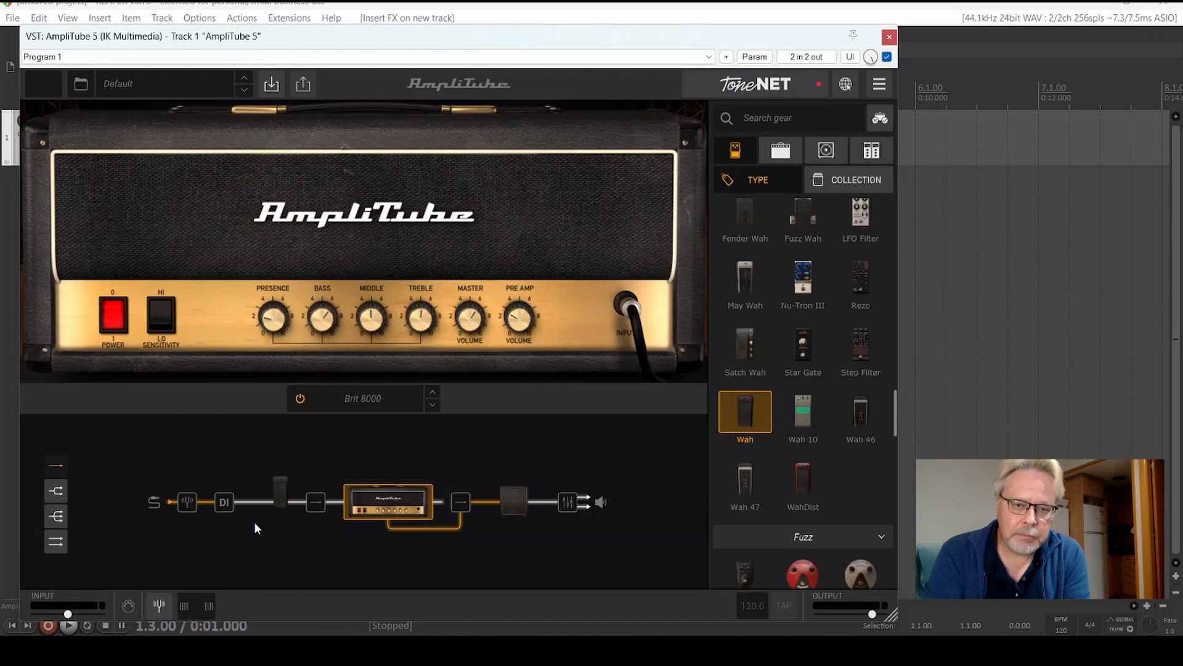
click(270, 502)
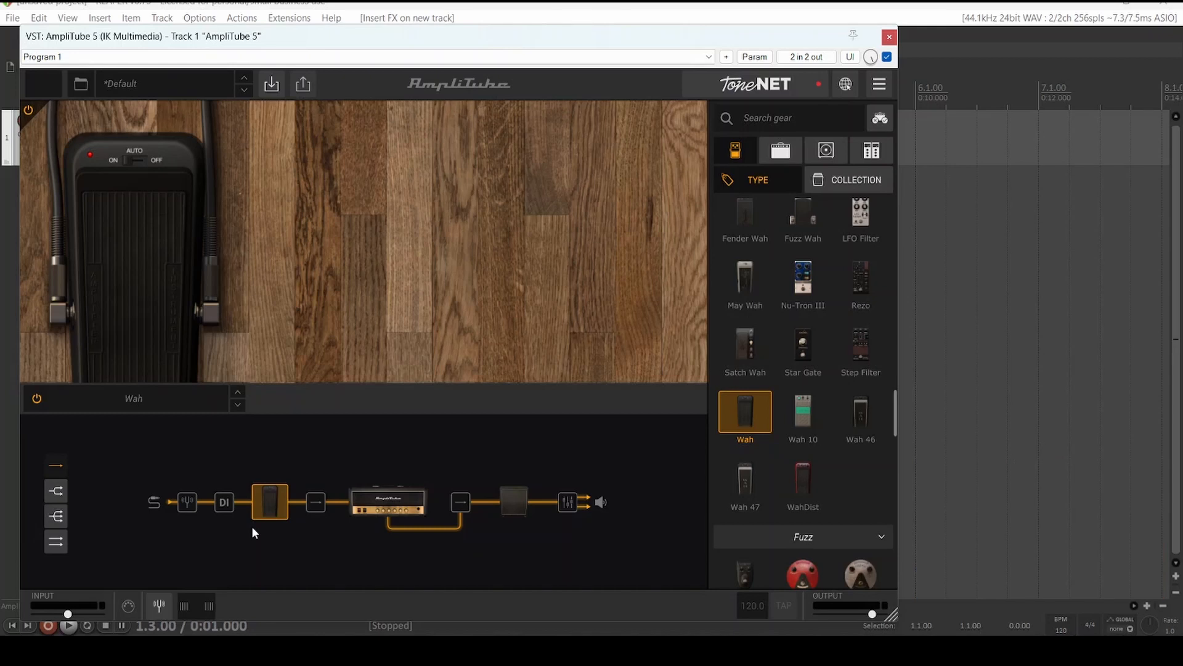
mouse_move(529, 292)
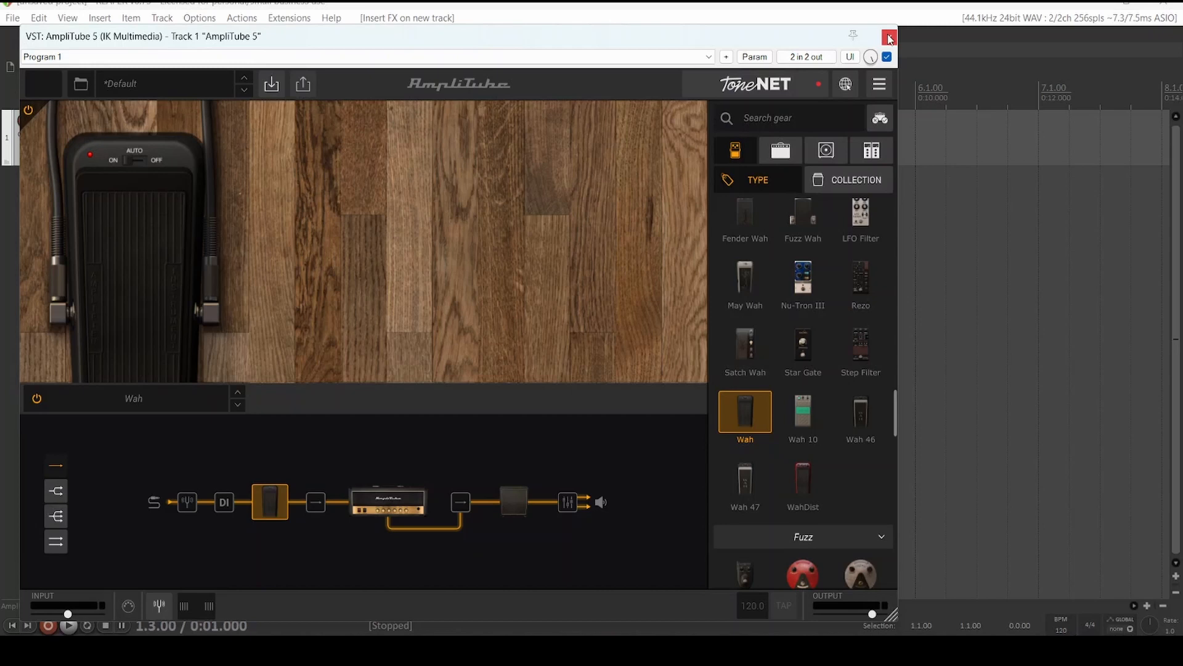
Step: Close AmpliTube and add a second empty track to the project
click(889, 38)
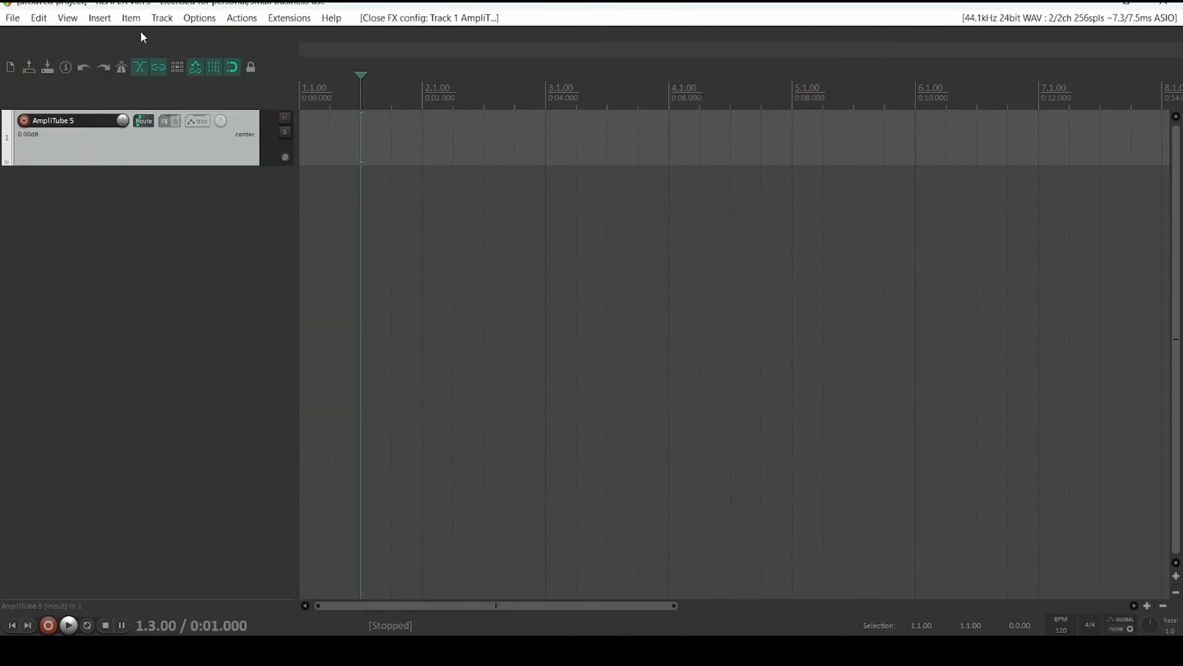
click(161, 18)
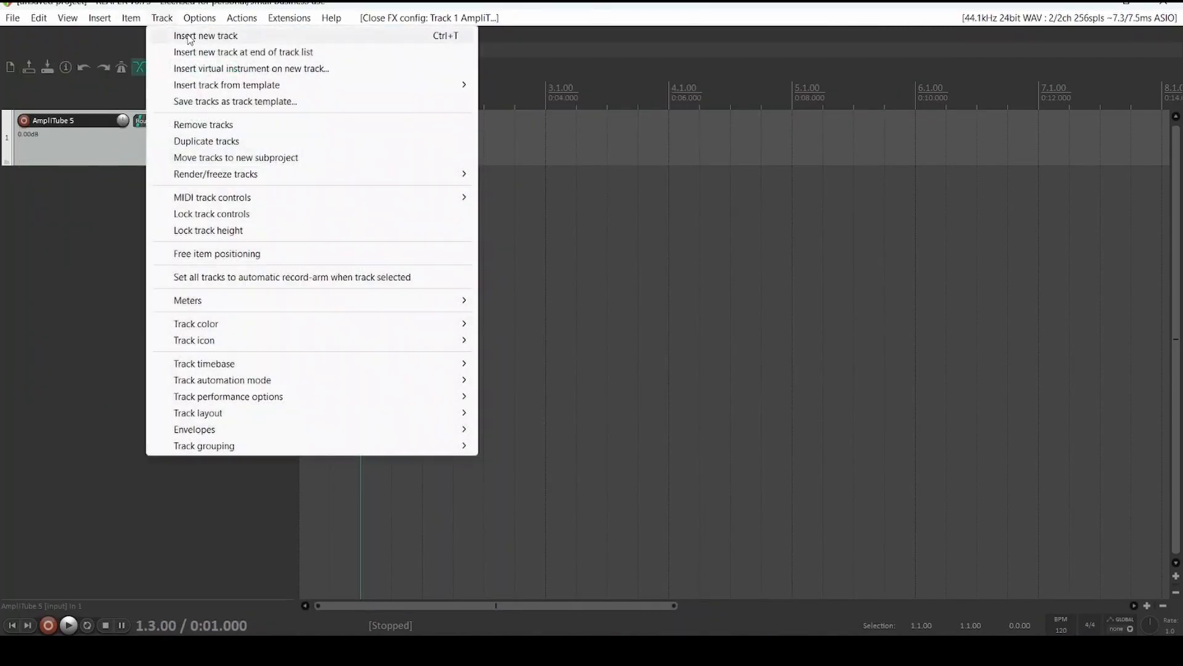
click(204, 35)
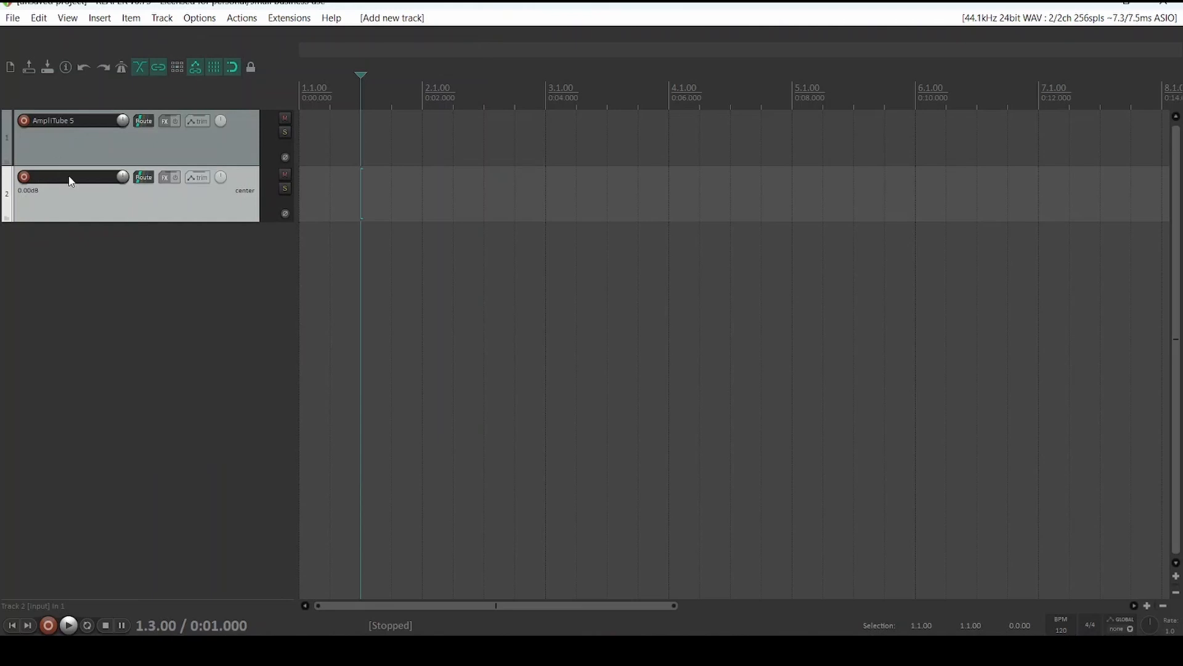
mouse_move(11, 185)
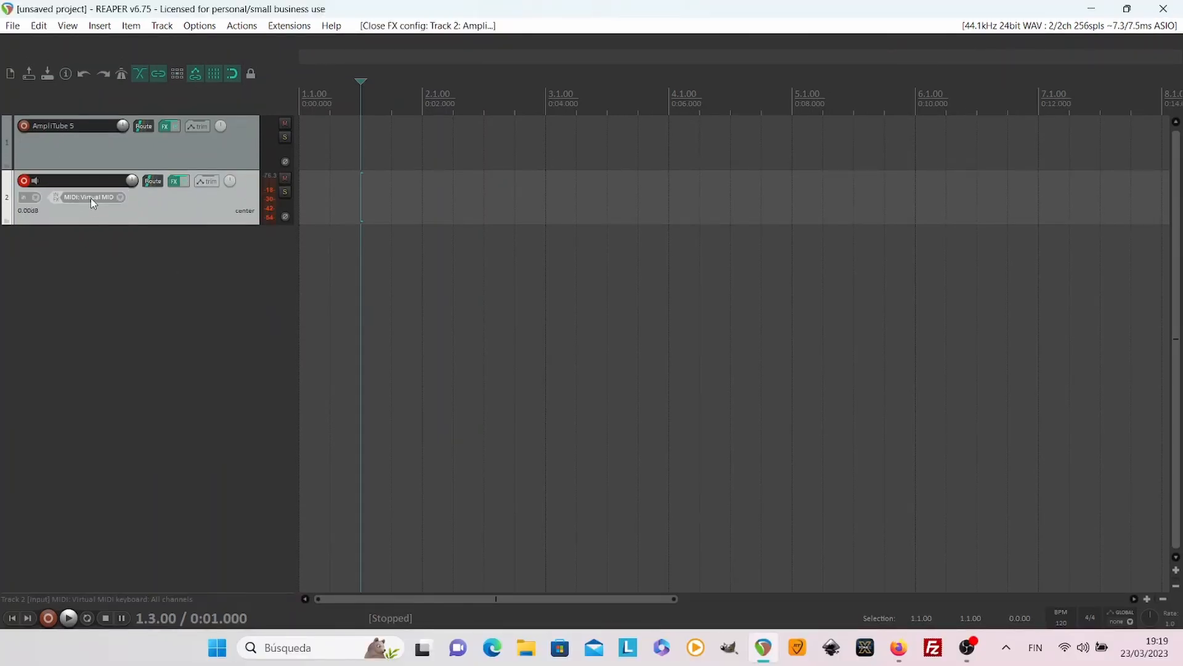
Step: Set track 2's record input to MIDI from 2- AXE IO, all channels, and go to its effects
click(26, 198)
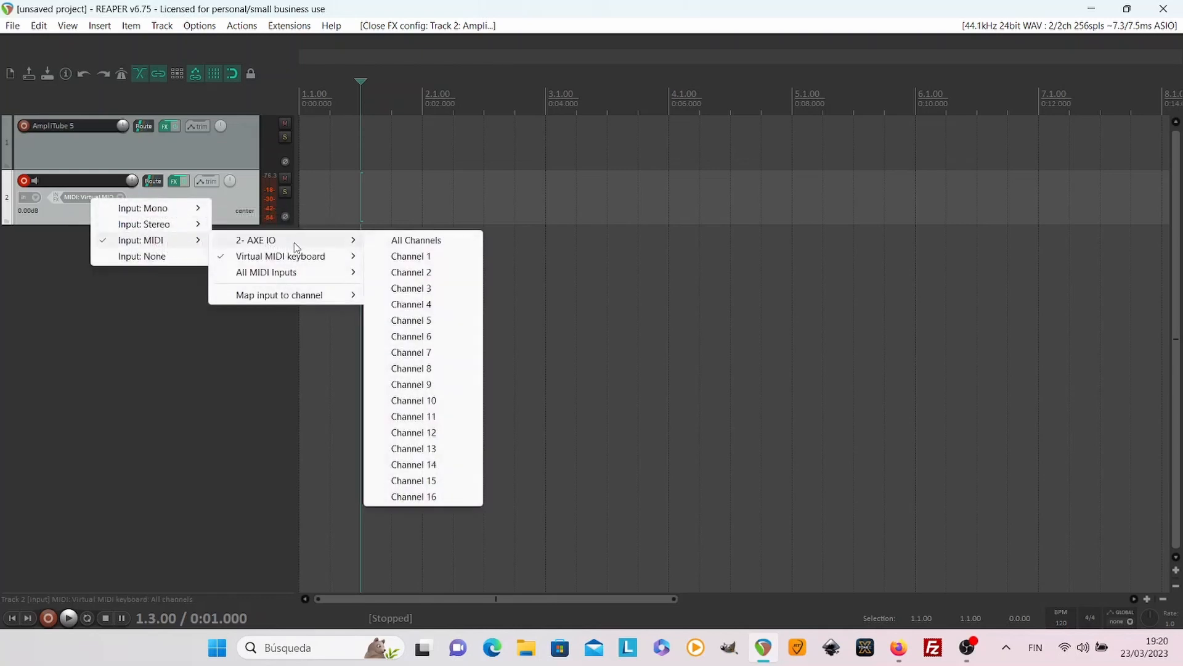
click(416, 240)
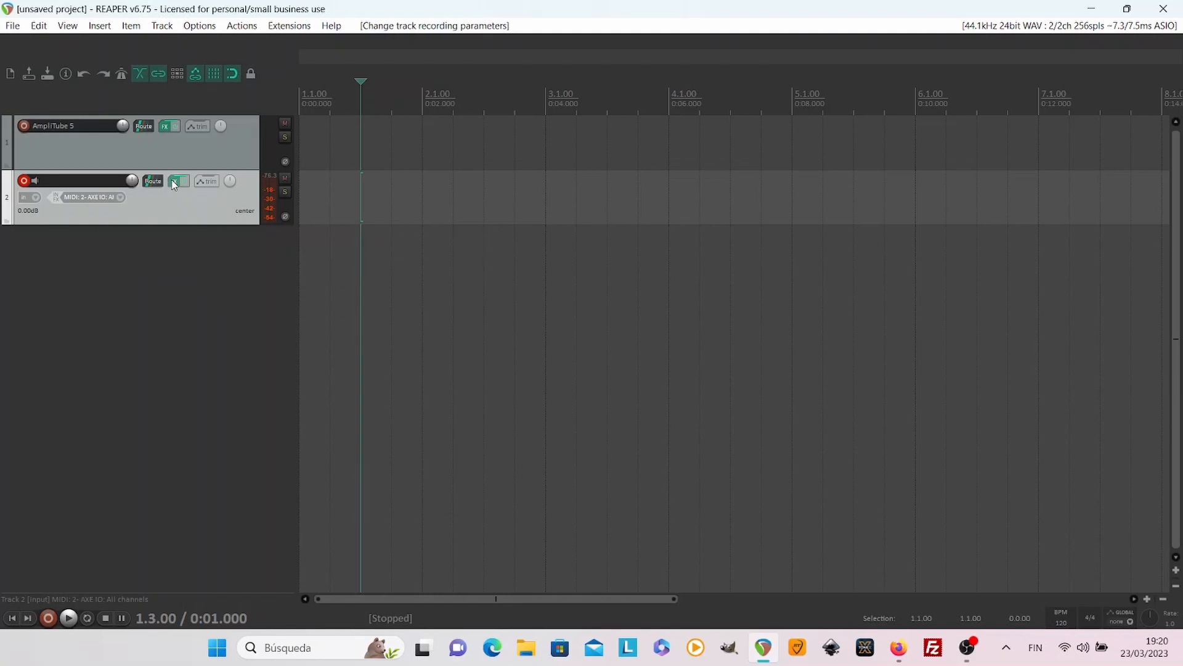
click(178, 182)
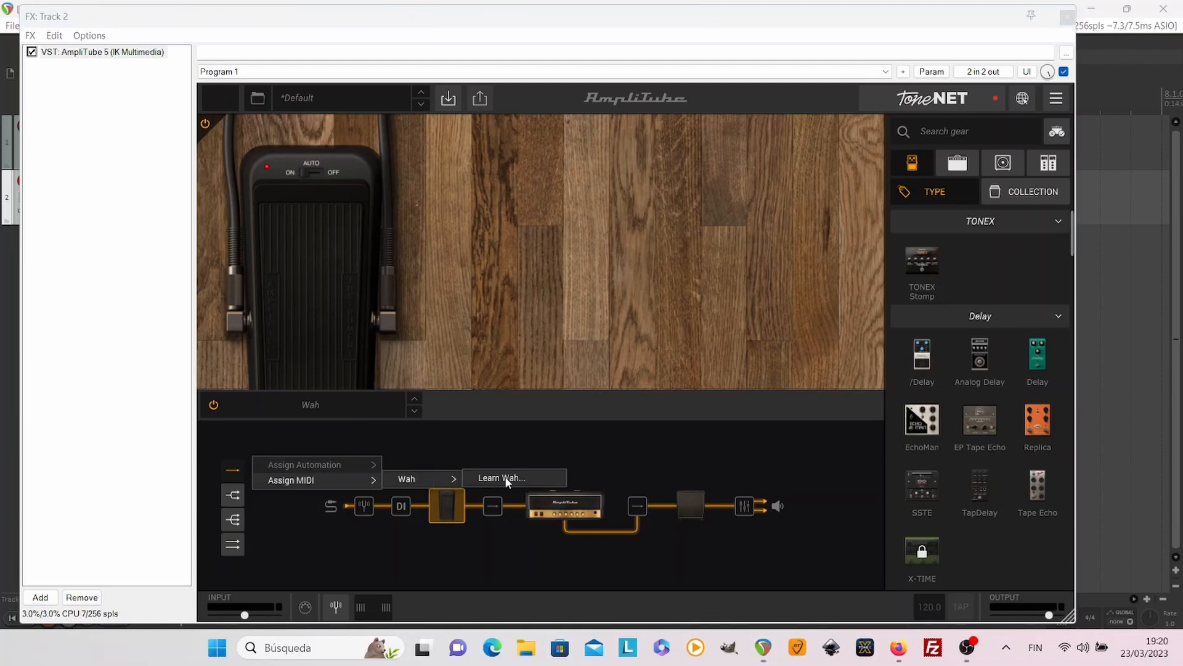
Step: Run MIDI learn on the Wah pedal with the expression pedal, then leave the plugin window
click(499, 477)
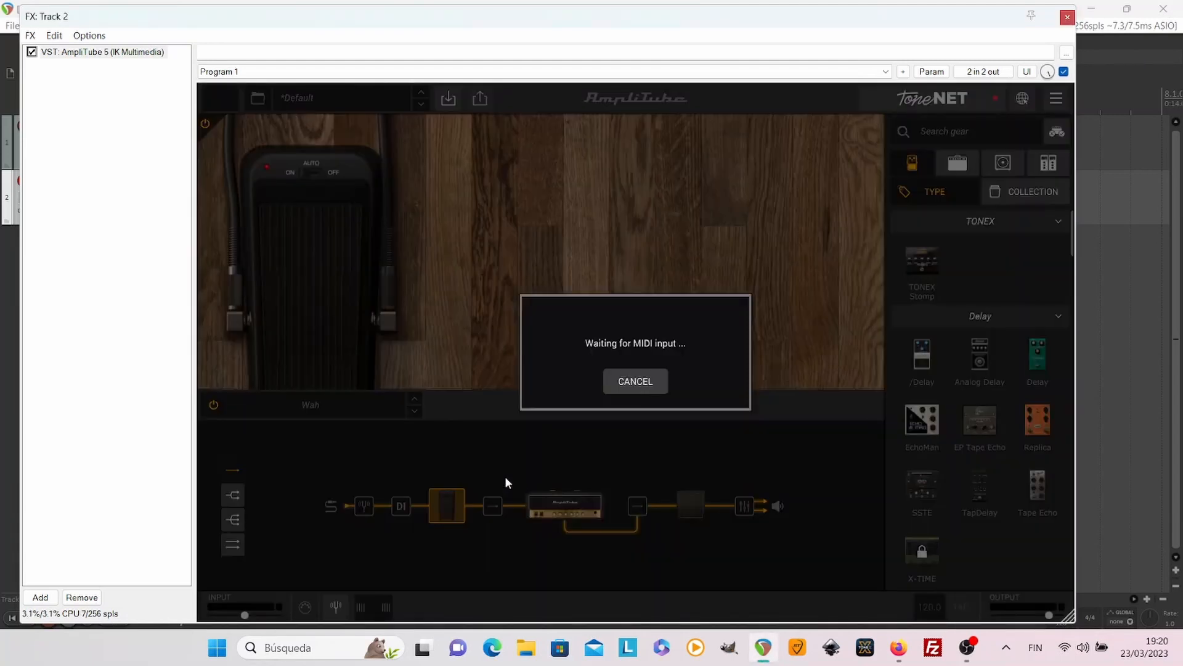
click(634, 381)
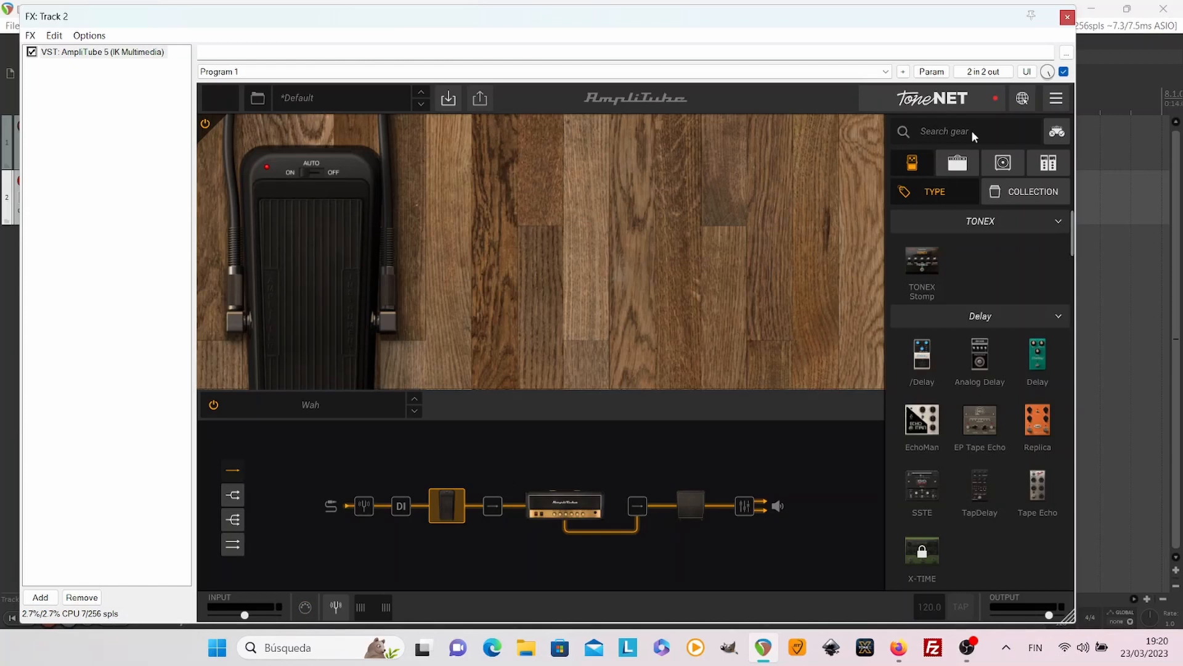
click(1066, 16)
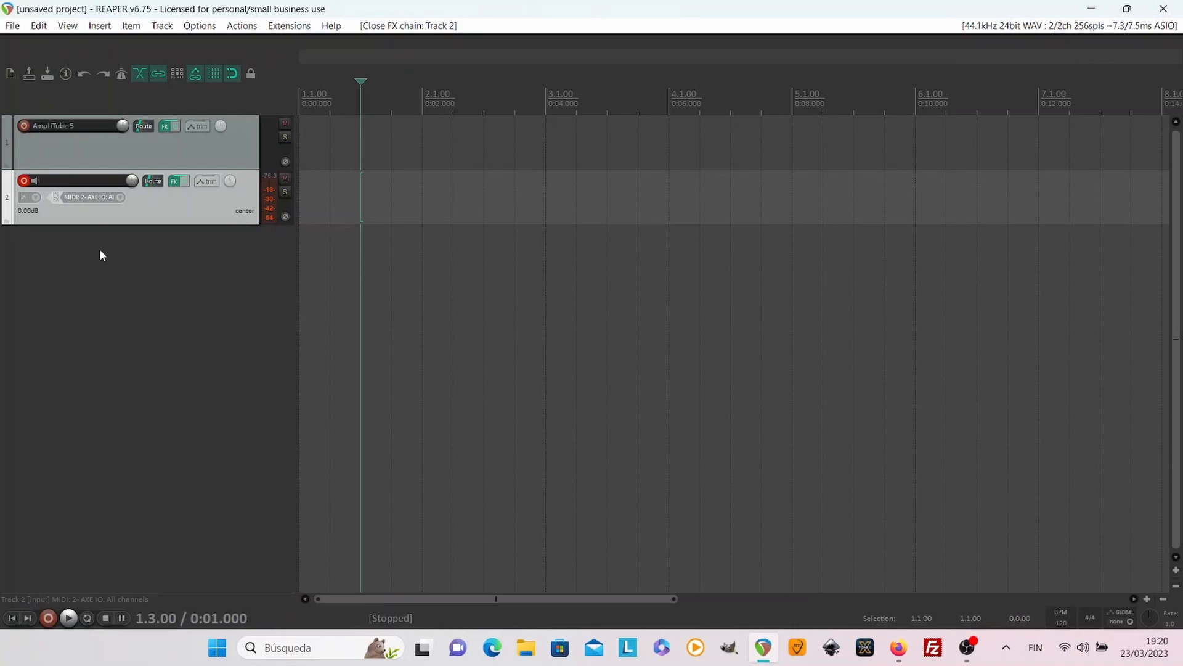
mouse_move(152, 182)
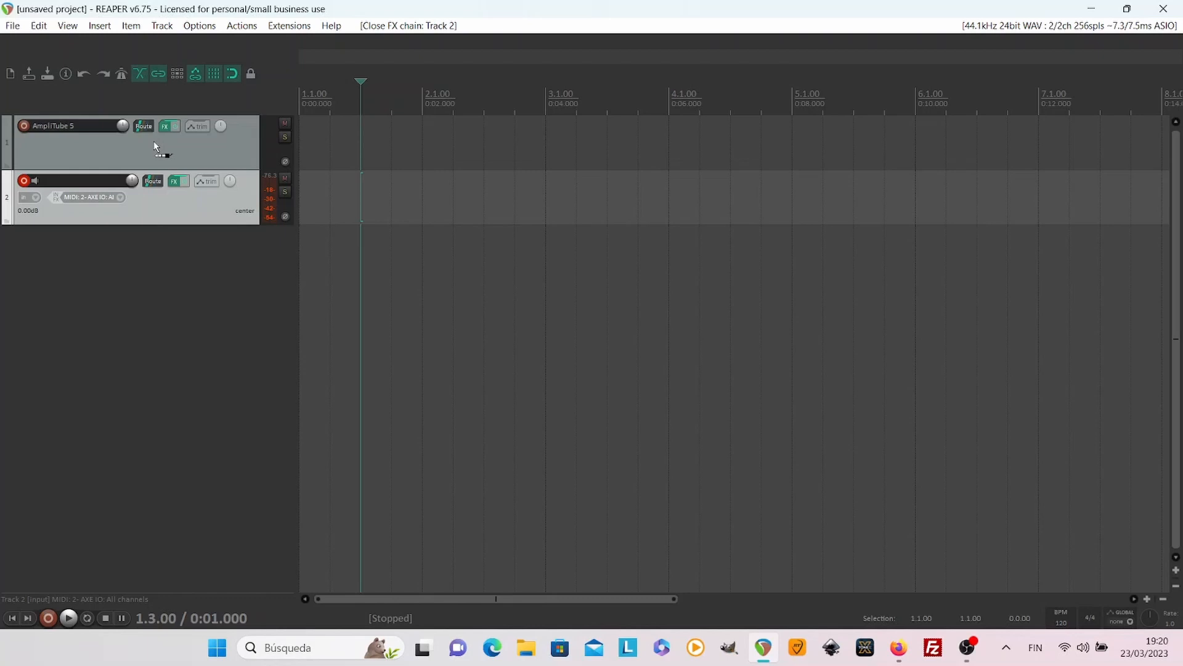
Step: Add a send from track 2 into the AmpliTube 5 track and reopen that track's AmpliTube effect
click(153, 180)
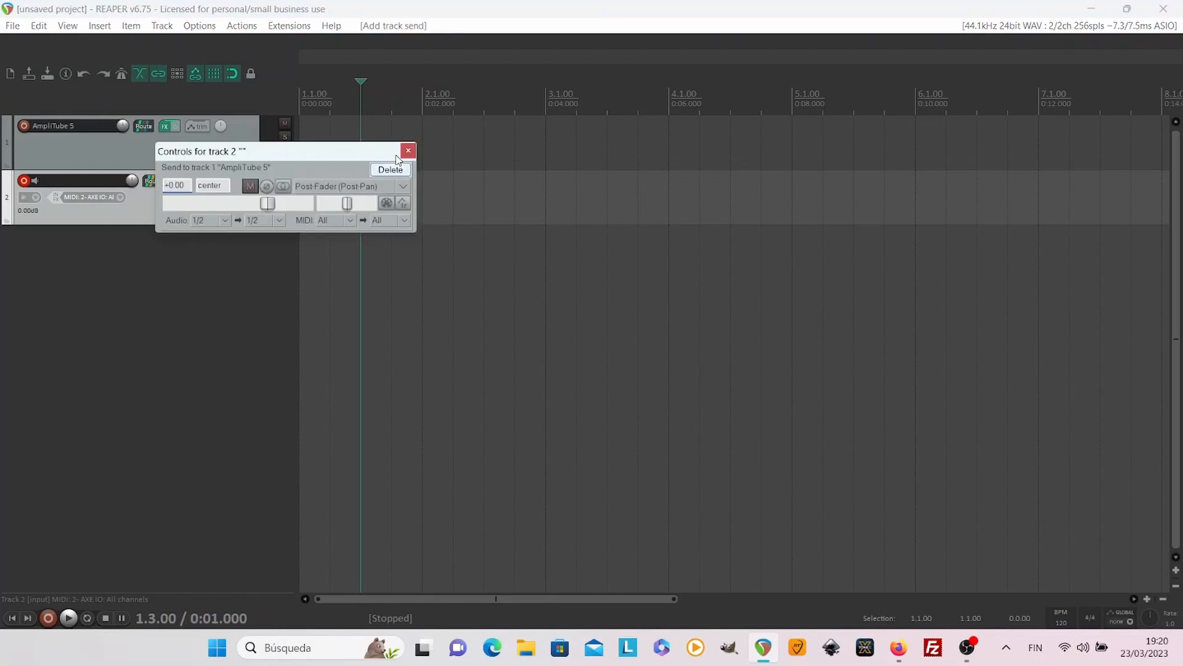
click(408, 151)
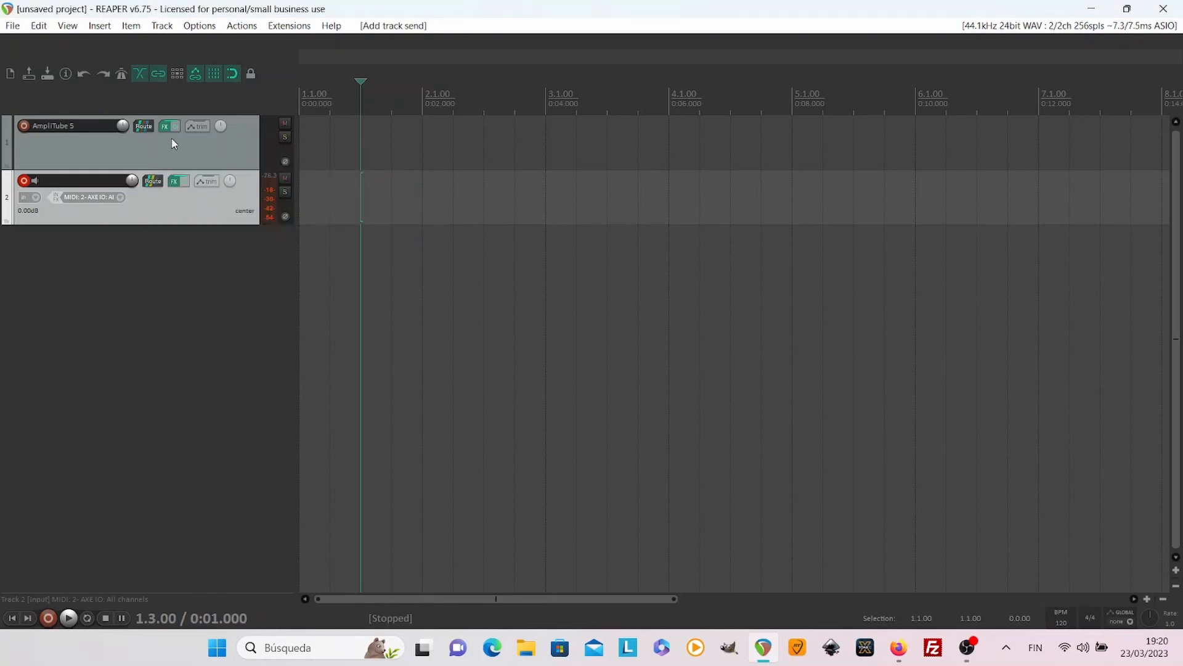
mouse_move(167, 126)
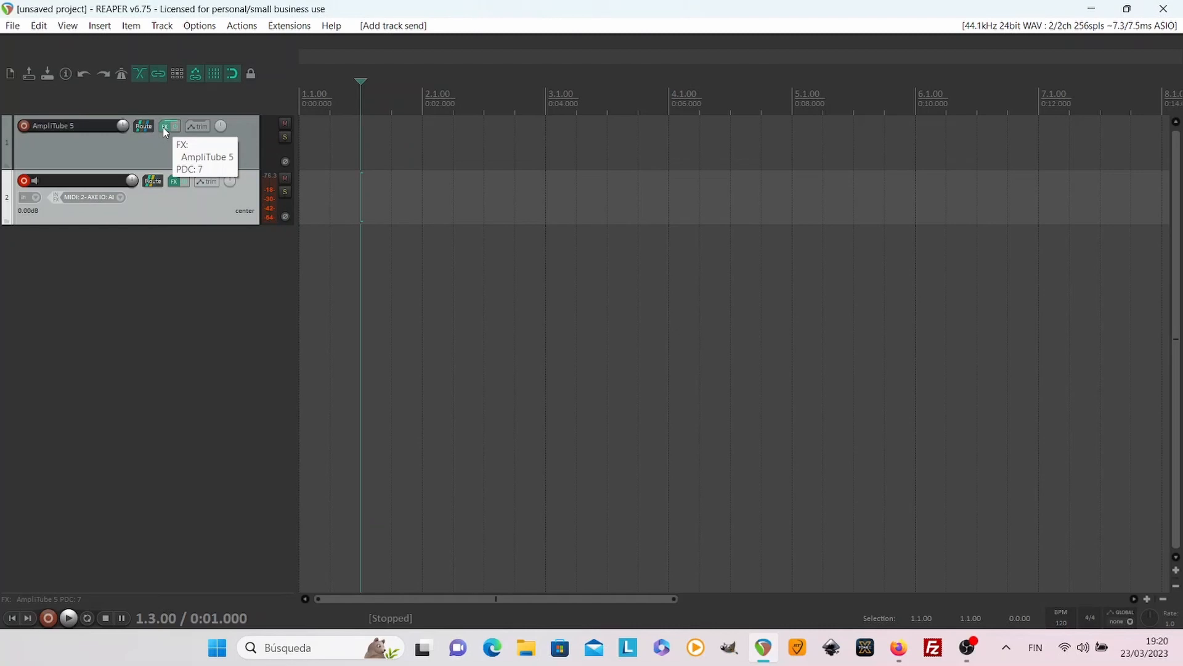
click(168, 125)
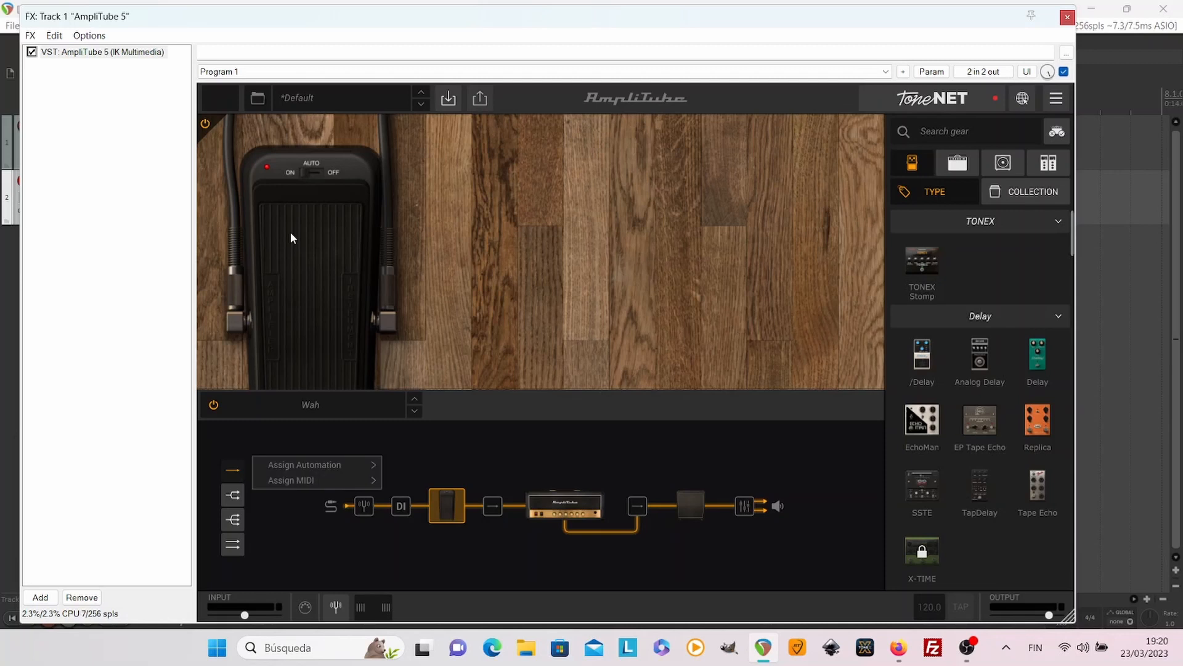
mouse_move(317, 480)
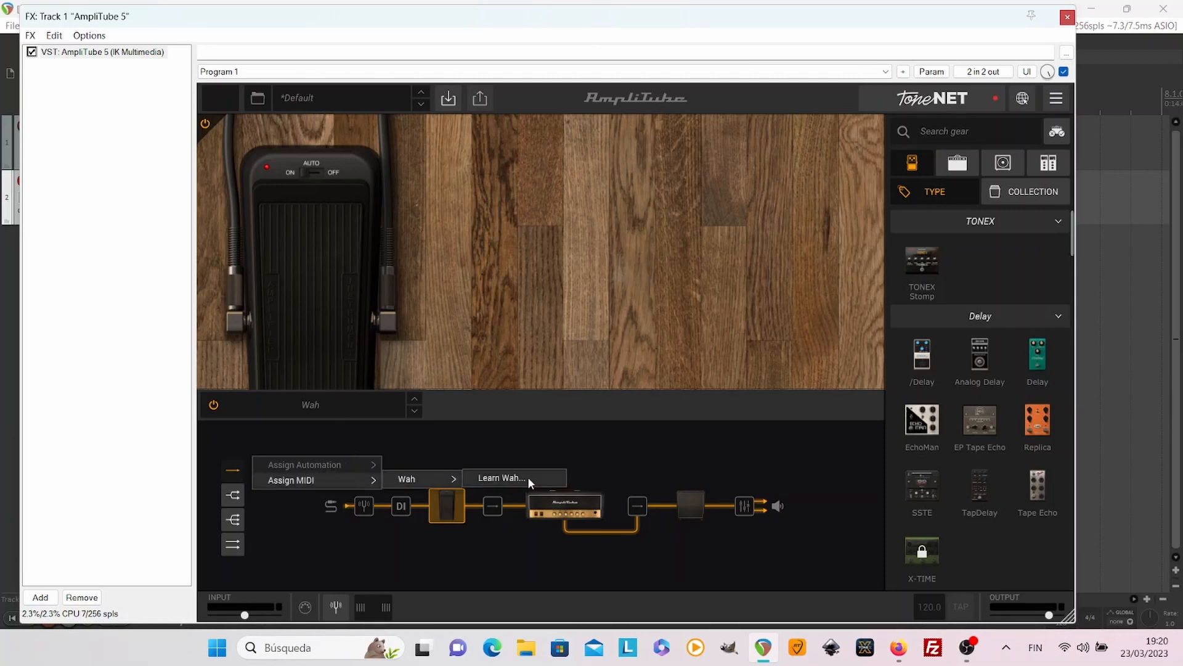
Step: Run Learn Wah again so the pedal picks up the routed MIDI expression controller
click(499, 478)
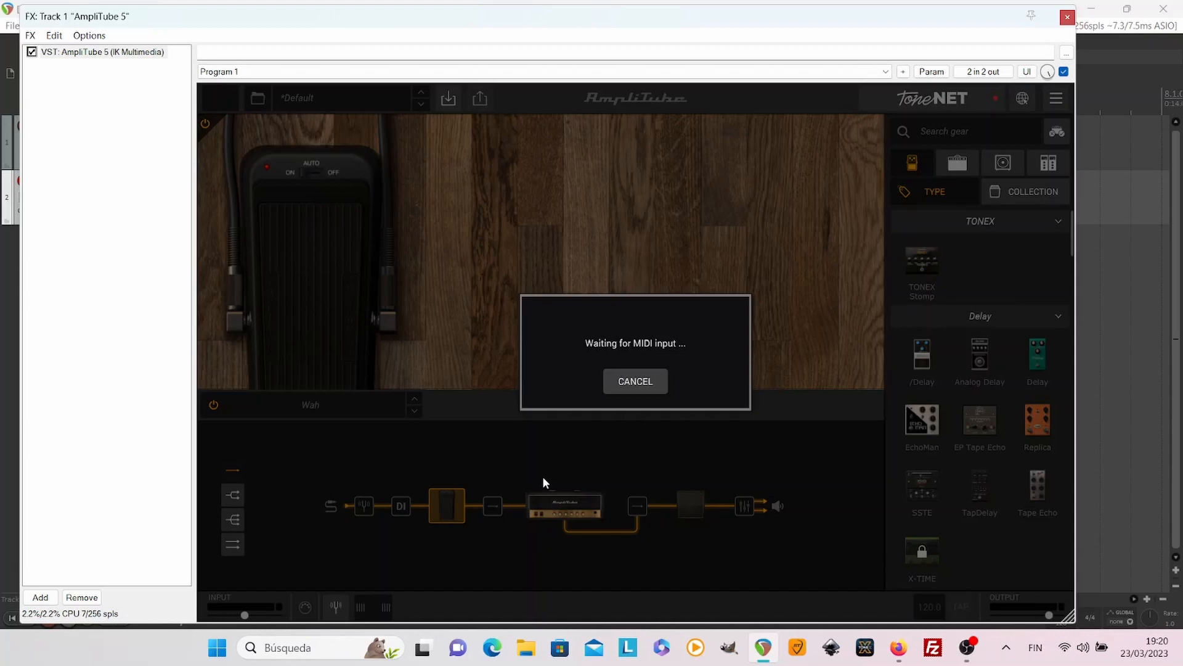
click(635, 381)
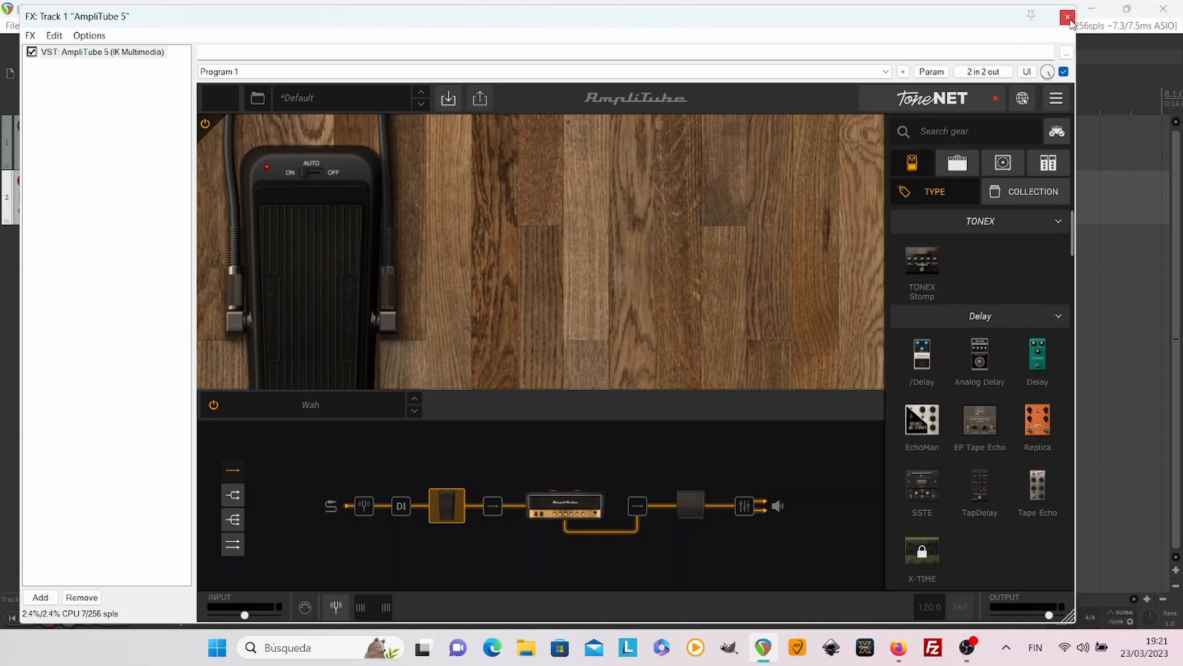
Step: Close AmpliTube, record-arm the AmpliTube track on input In 1 and return to the project start
click(1068, 16)
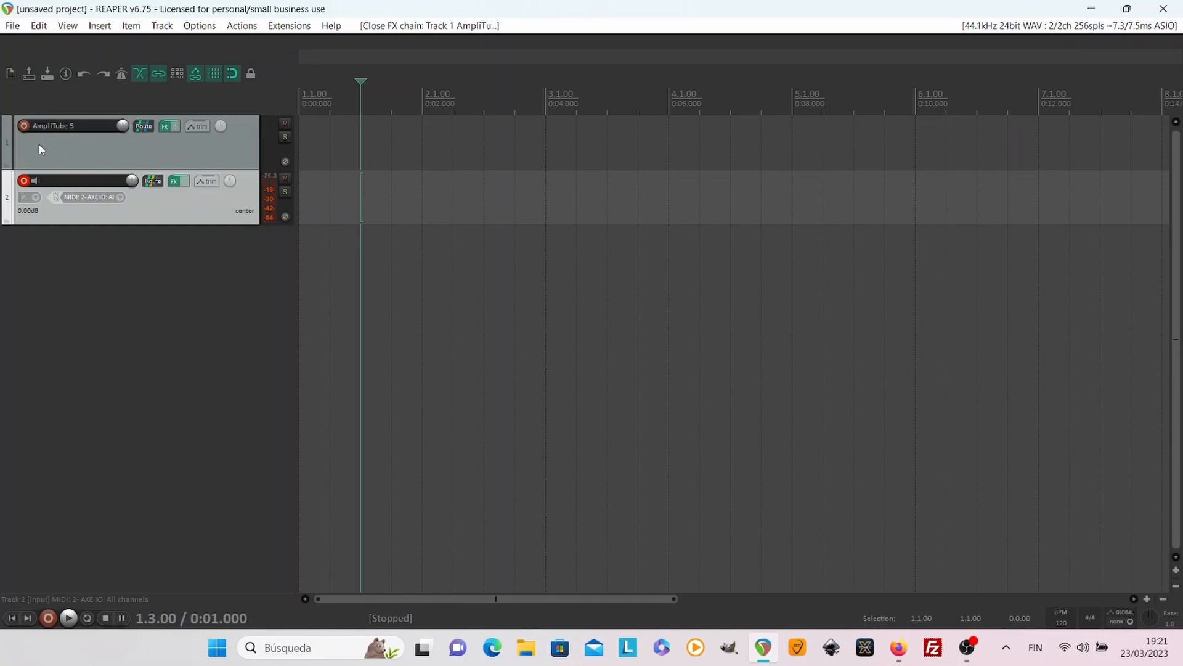
click(23, 126)
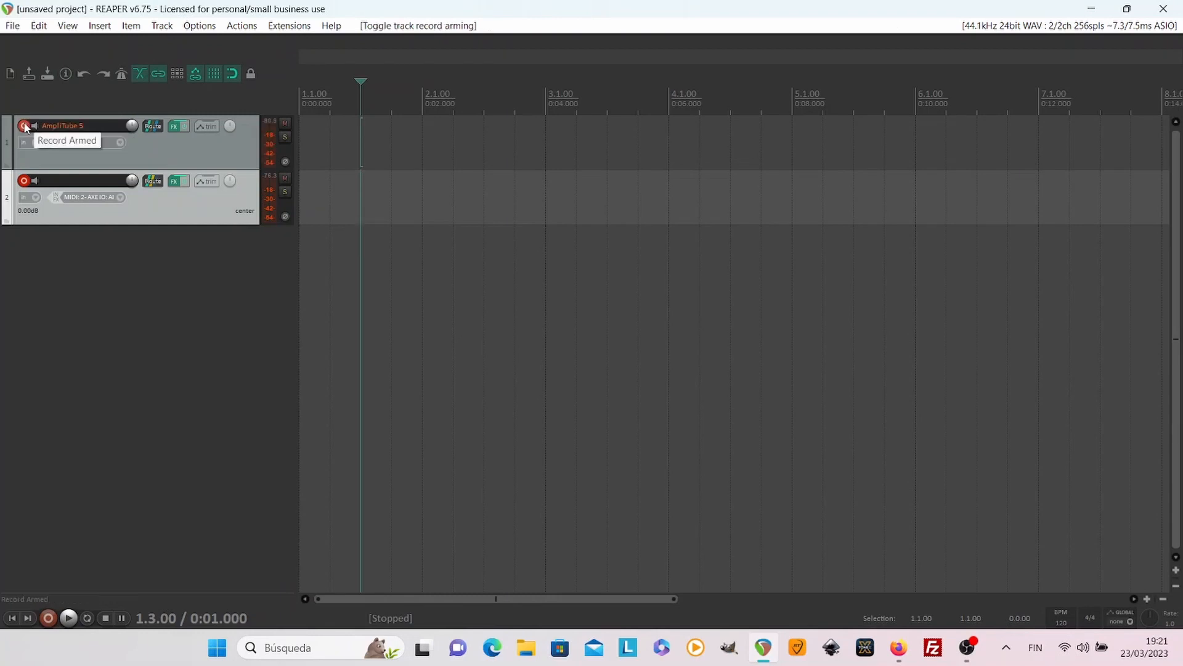
click(24, 126)
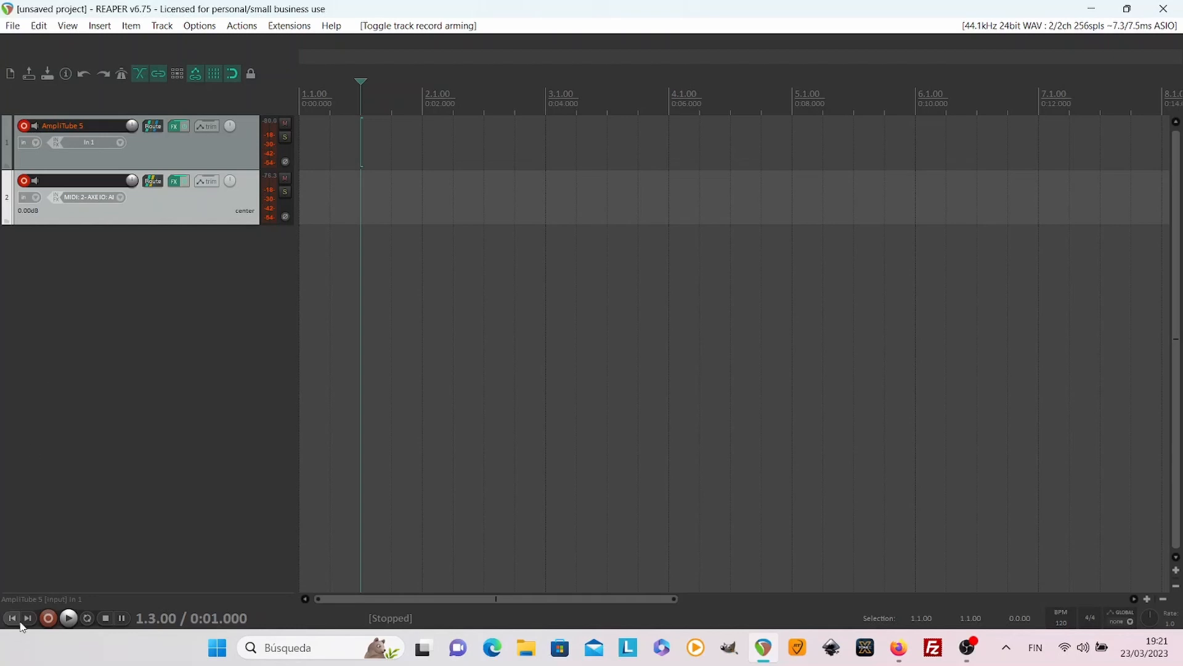
click(13, 617)
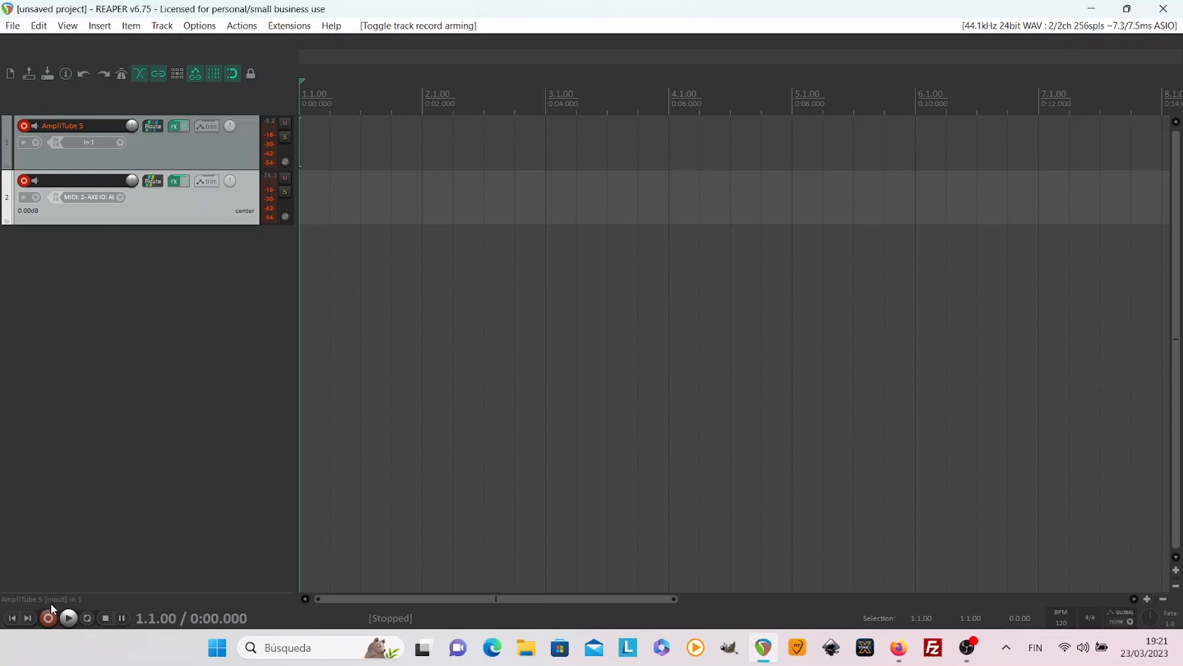
Step: Record a roughly 19-second guitar-and-pedal take, then stop and return to the start
click(48, 618)
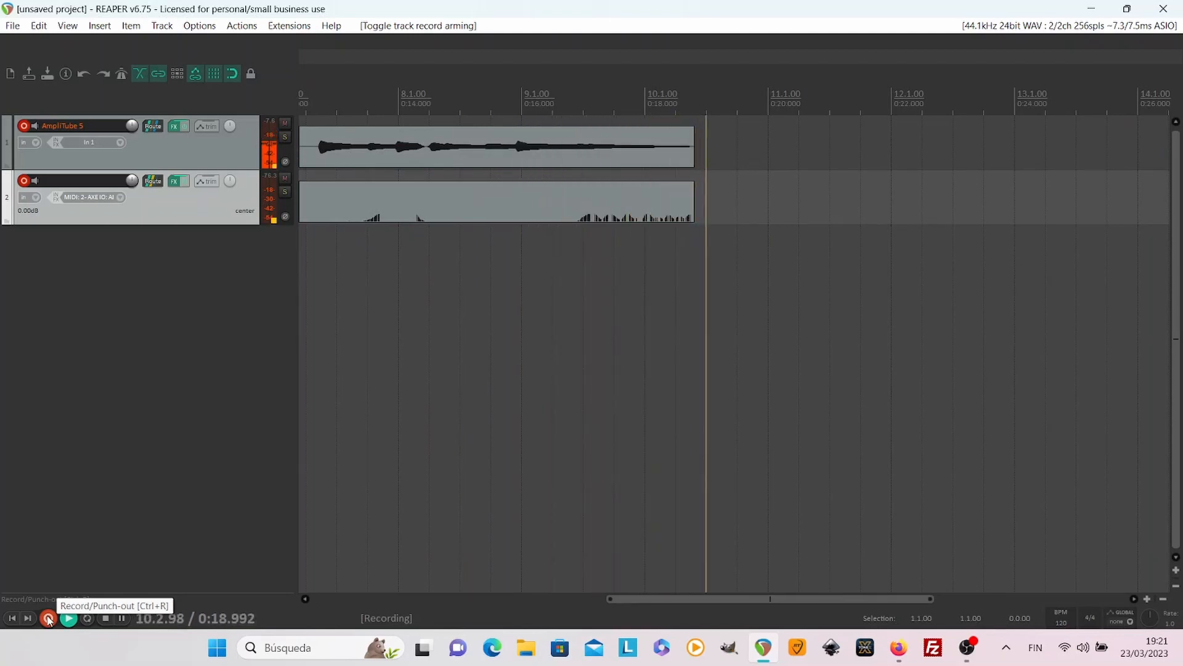
click(121, 618)
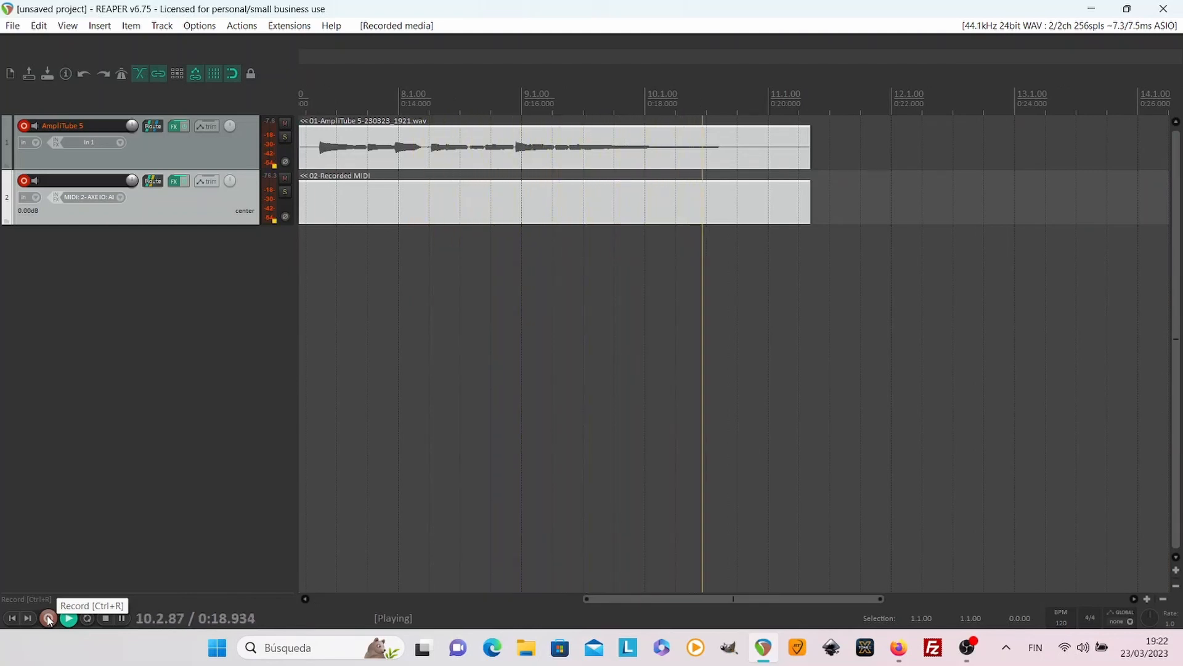
click(106, 618)
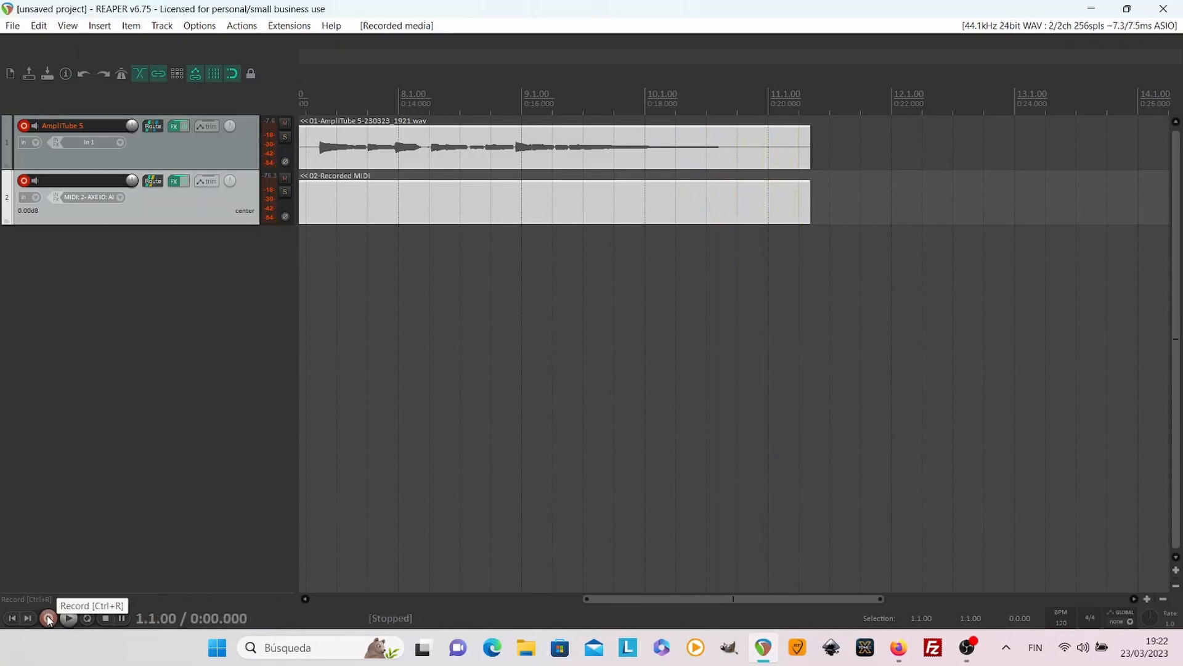
mouse_move(4, 613)
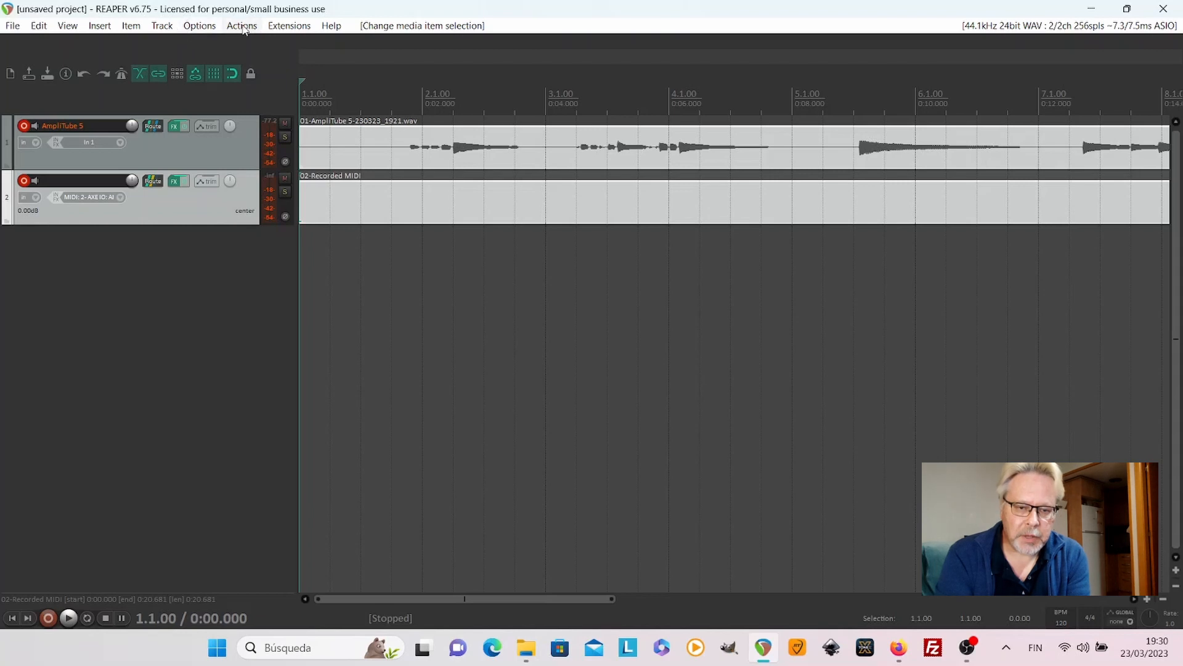
click(199, 25)
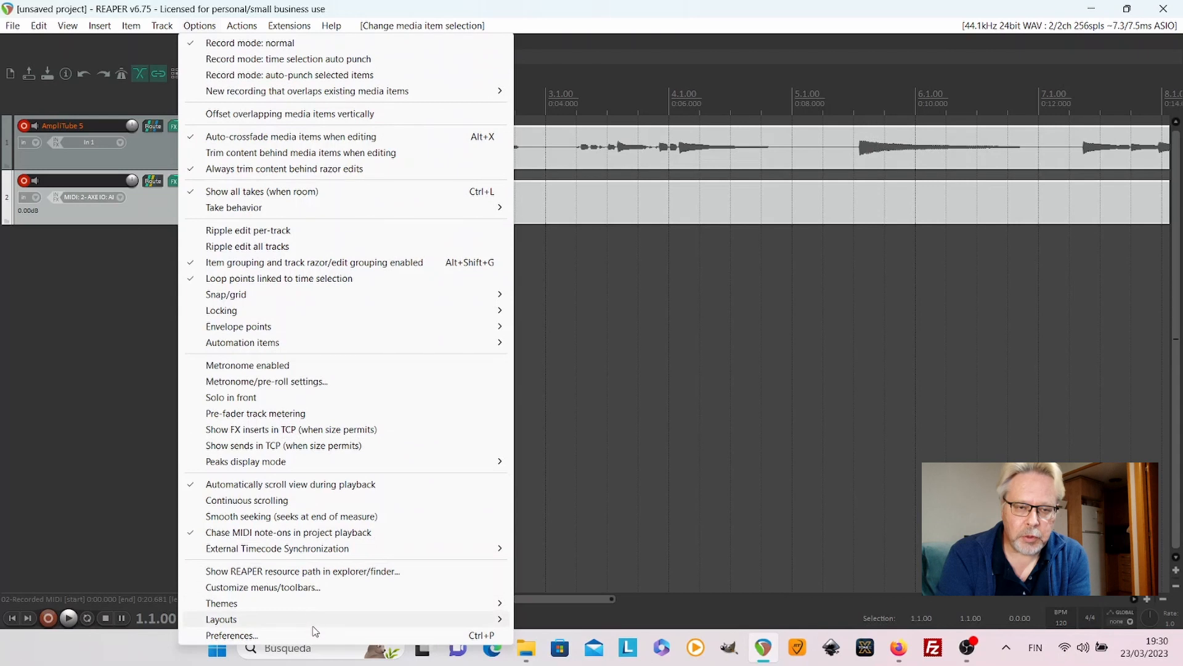
click(231, 635)
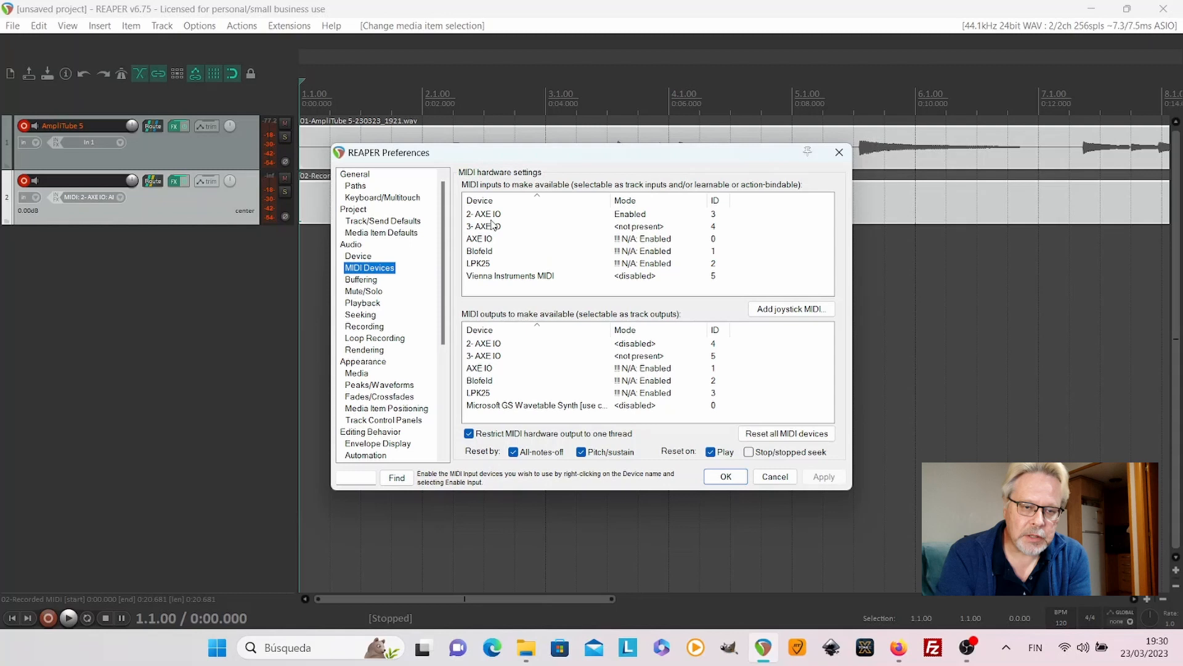
mouse_move(487, 249)
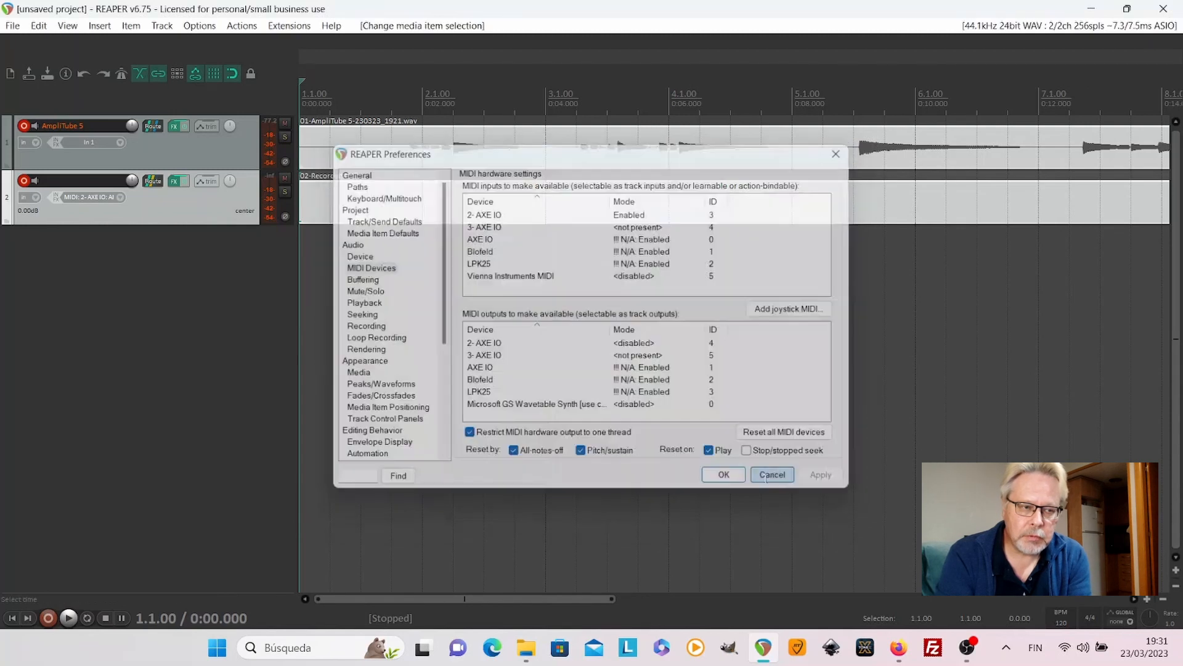
click(770, 474)
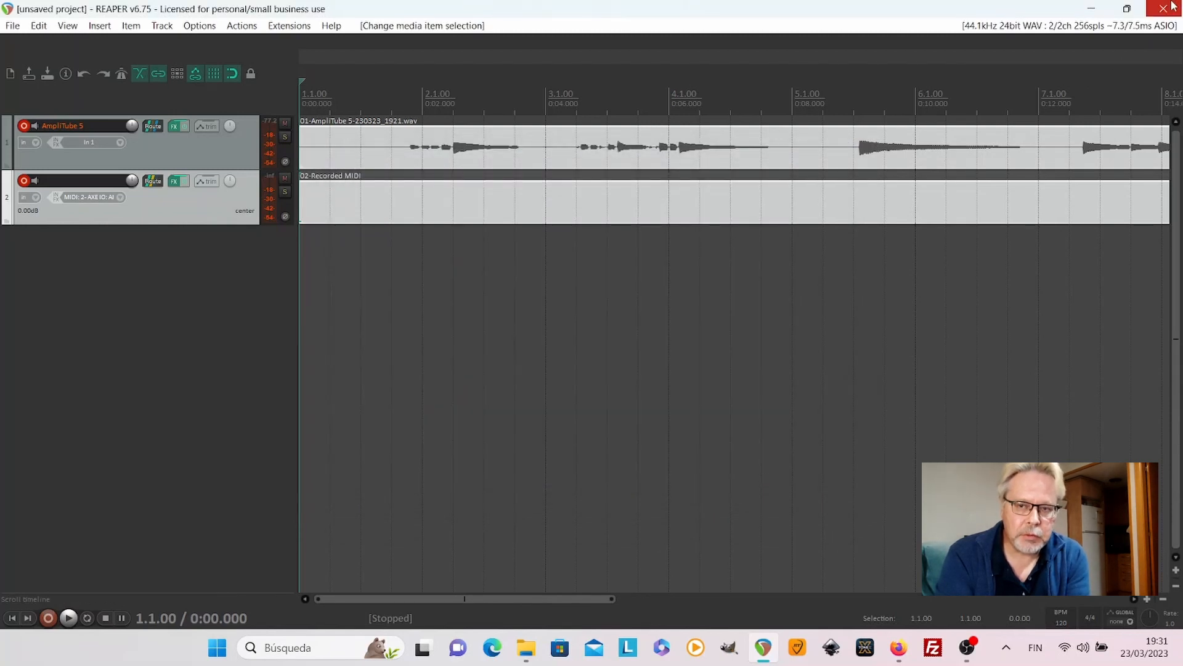